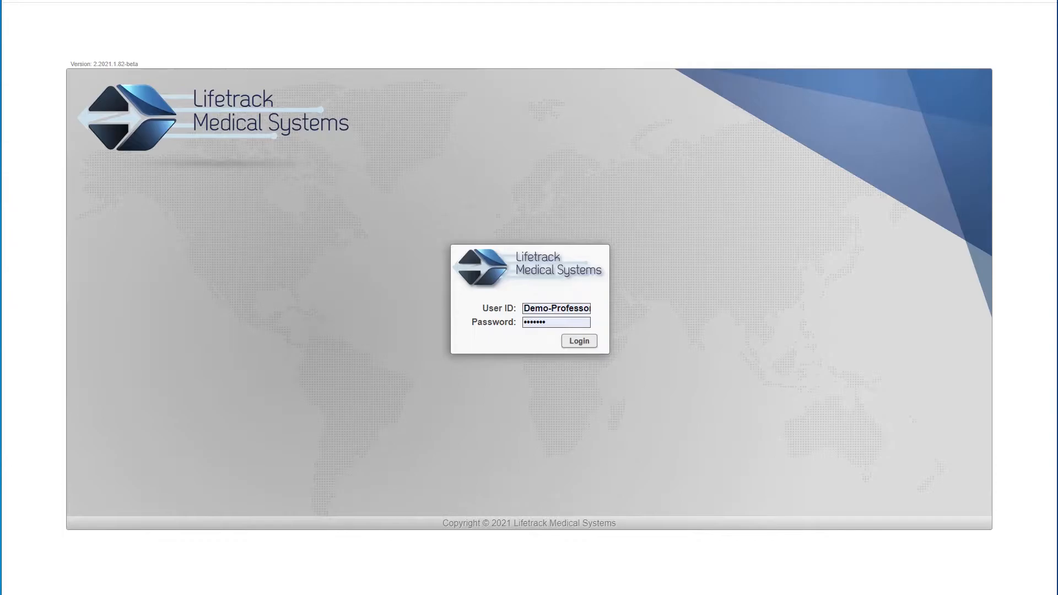
# - Log in to LifeSys so the worklist of CT and other studies appears
pyautogui.click(577, 341)
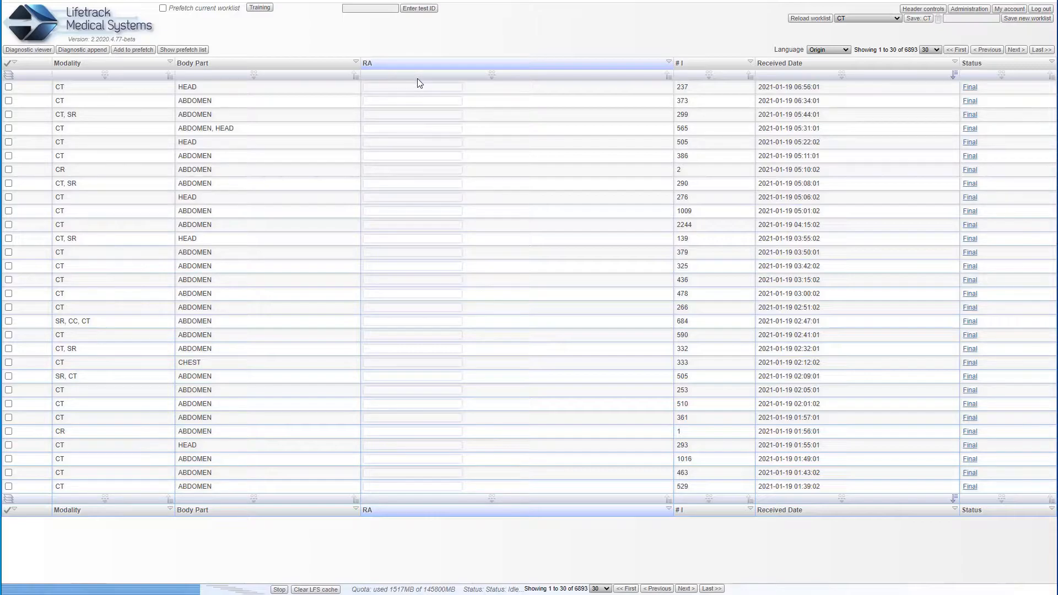
# - Tag three abdomen CT studies CT-ABD and save the filtered list as worklist 'CT-ABD TEST1'
pyautogui.write('CT-ABD')
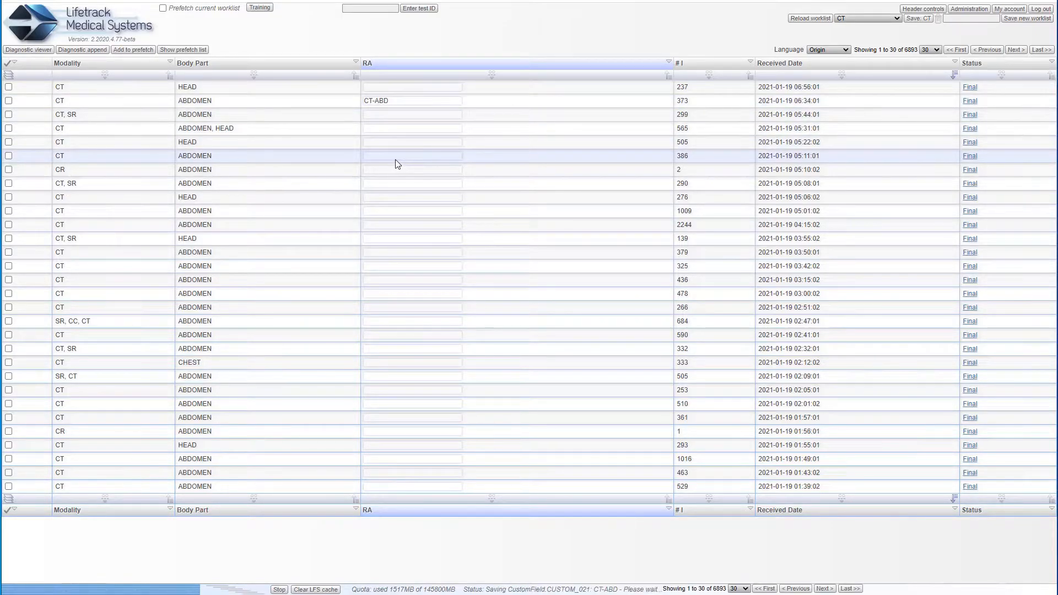
pyautogui.write('CT-AB')
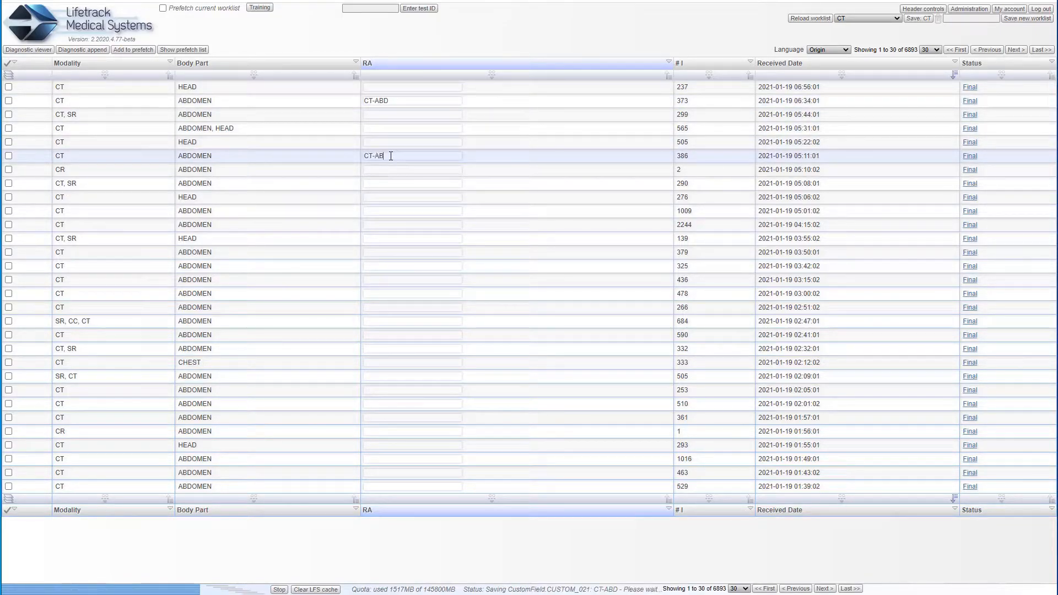
pyautogui.click(410, 211)
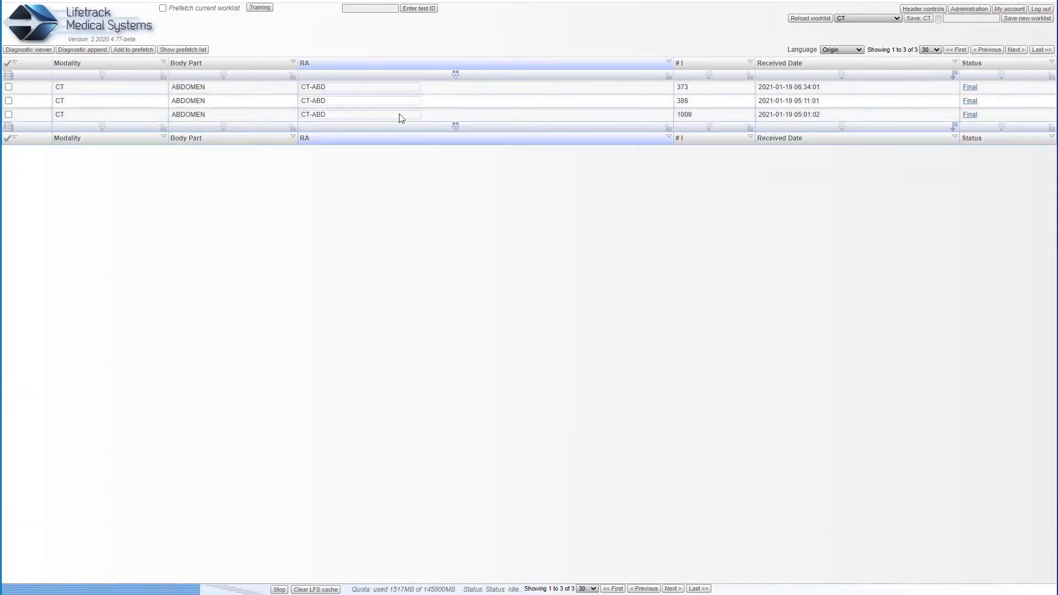
pyautogui.write('CT-ABD TEST1')
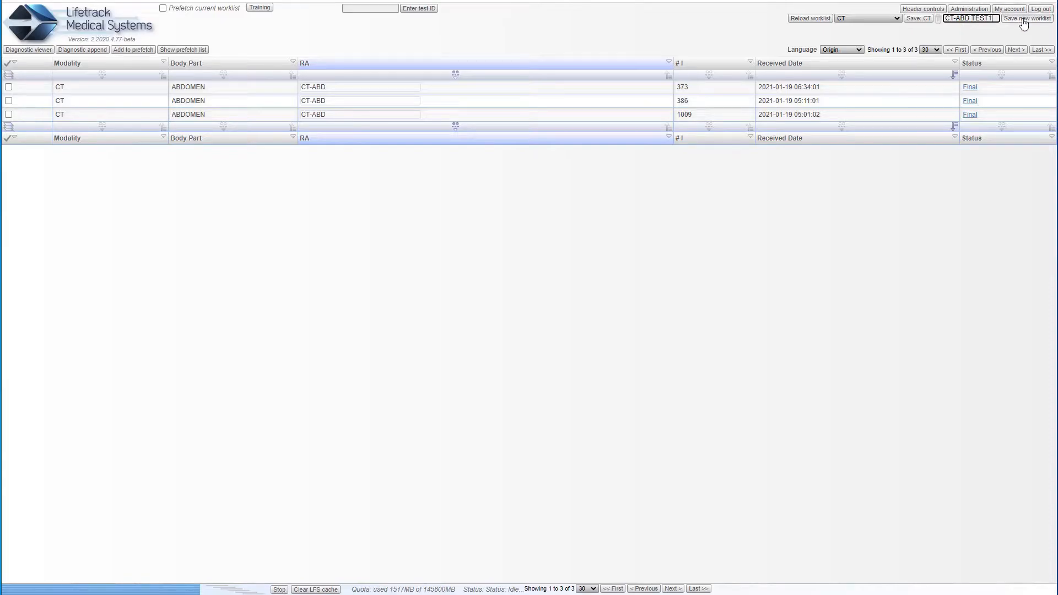
pyautogui.click(1026, 18)
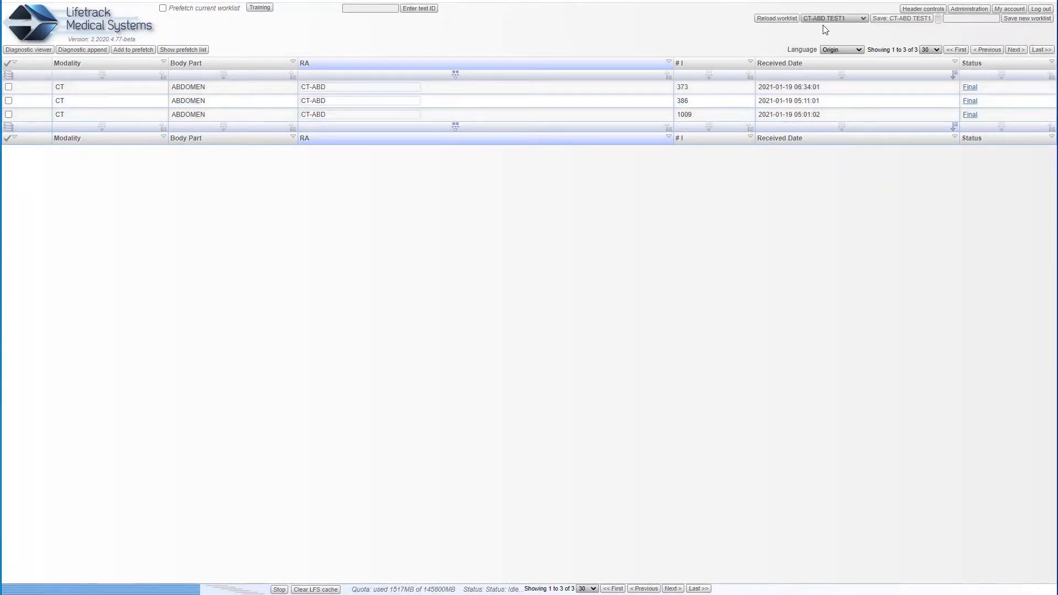
pyautogui.moveTo(662, 92)
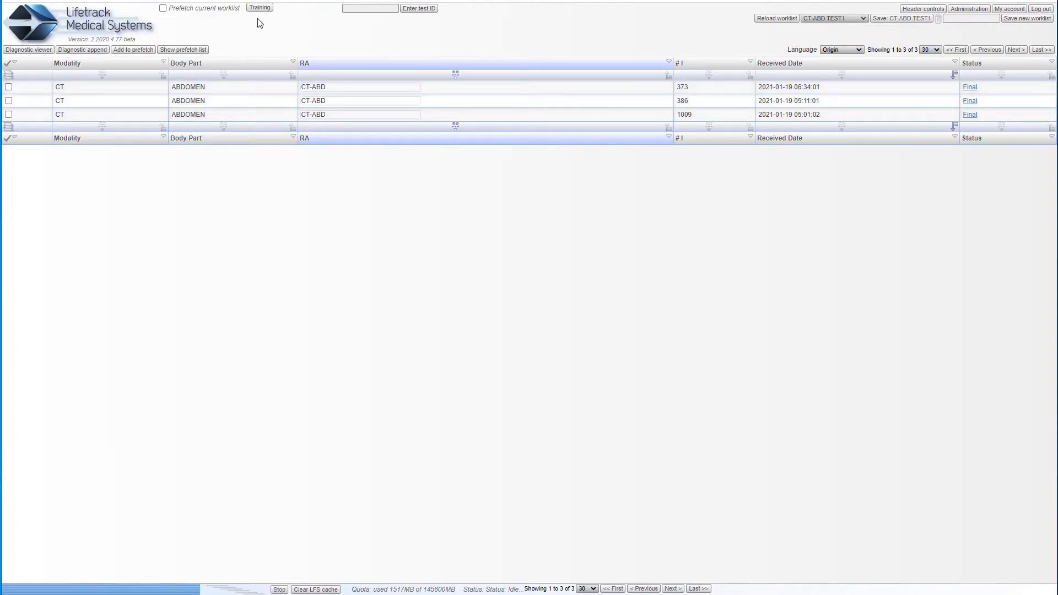
# - Generate a new training test ID from the Training options
pyautogui.click(260, 7)
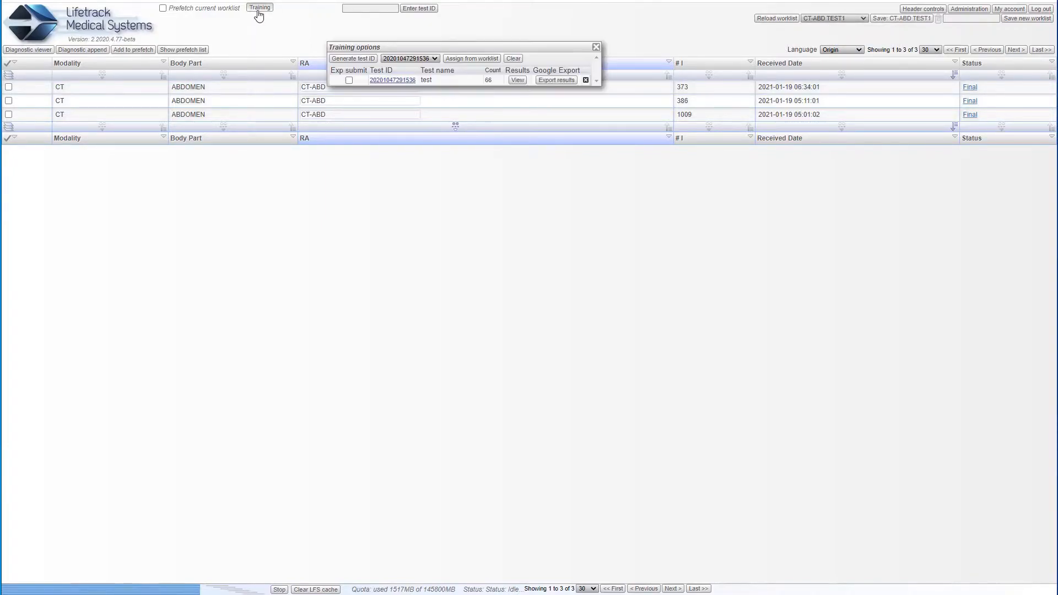
pyautogui.click(352, 58)
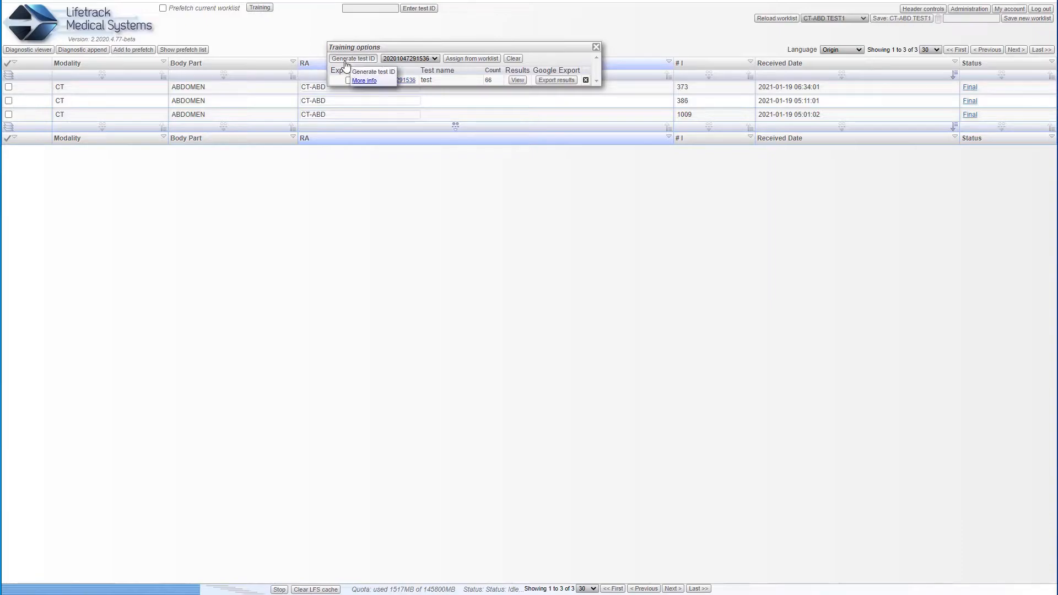
pyautogui.click(352, 59)
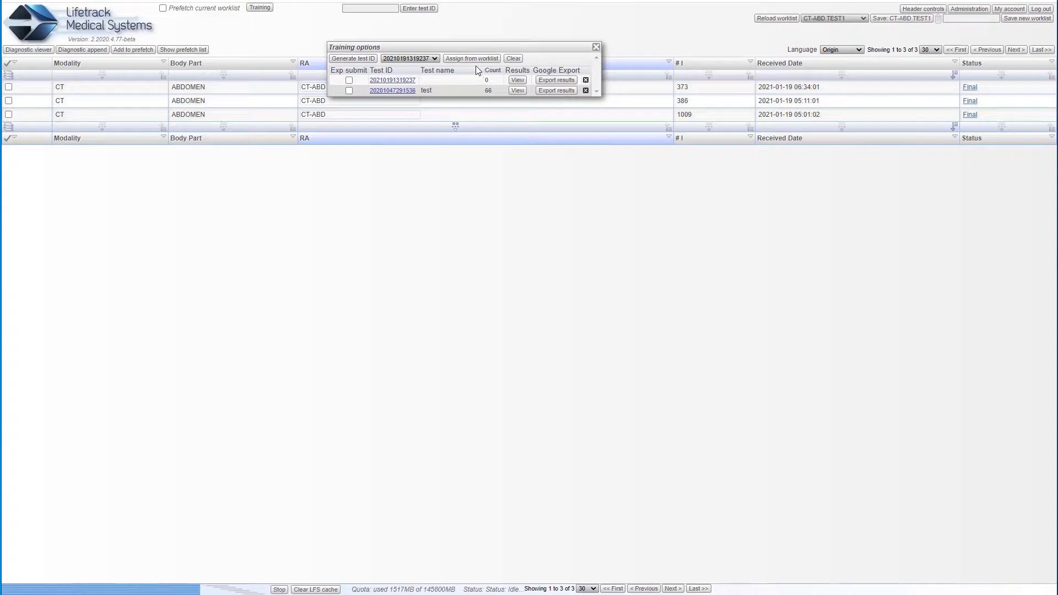
# - Assign the three worklist studies to the new test and name it 'CT ABD TEST'
pyautogui.click(470, 58)
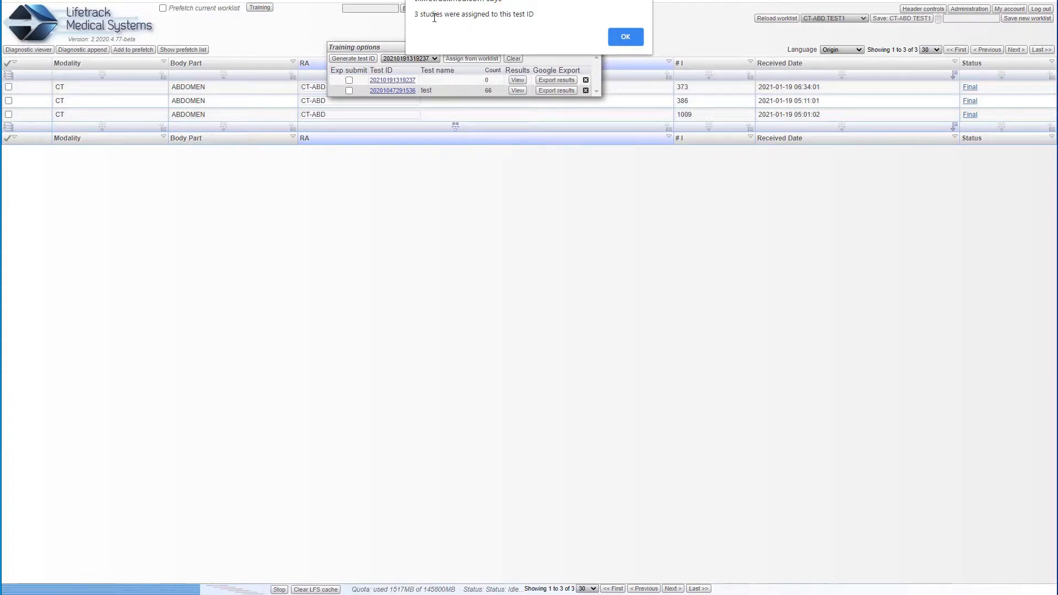
pyautogui.click(624, 37)
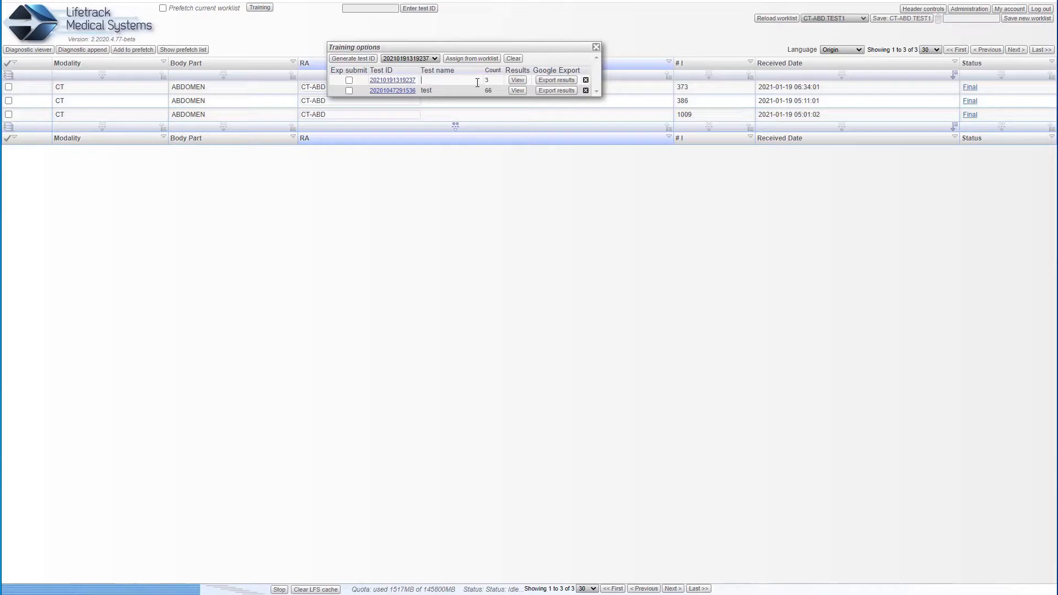
pyautogui.write('CT')
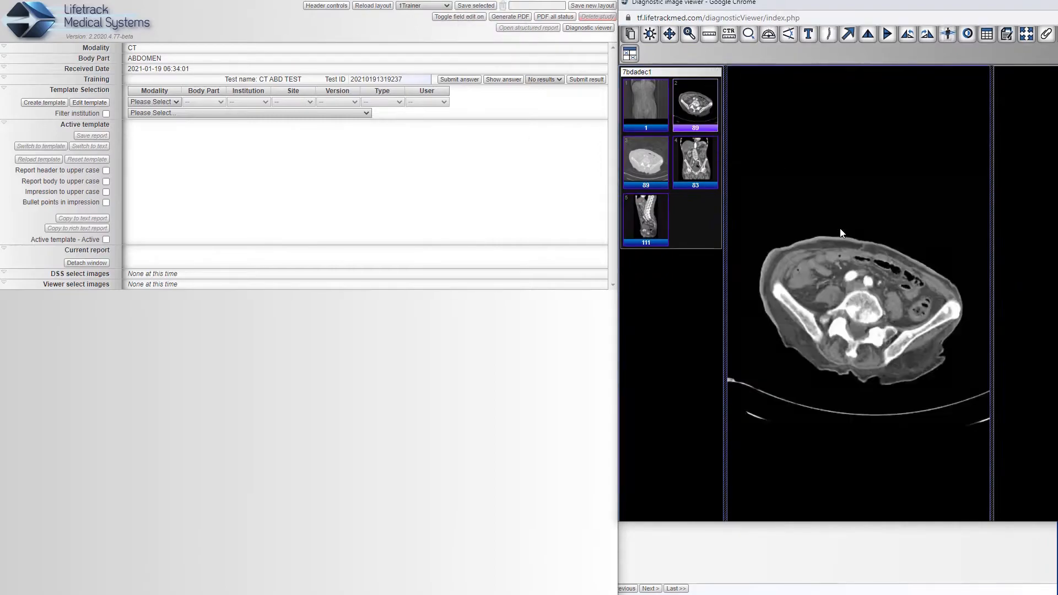
# - Select the CT ABDOMEN PELVIS report template and fill in the findings phrases
pyautogui.click(154, 102)
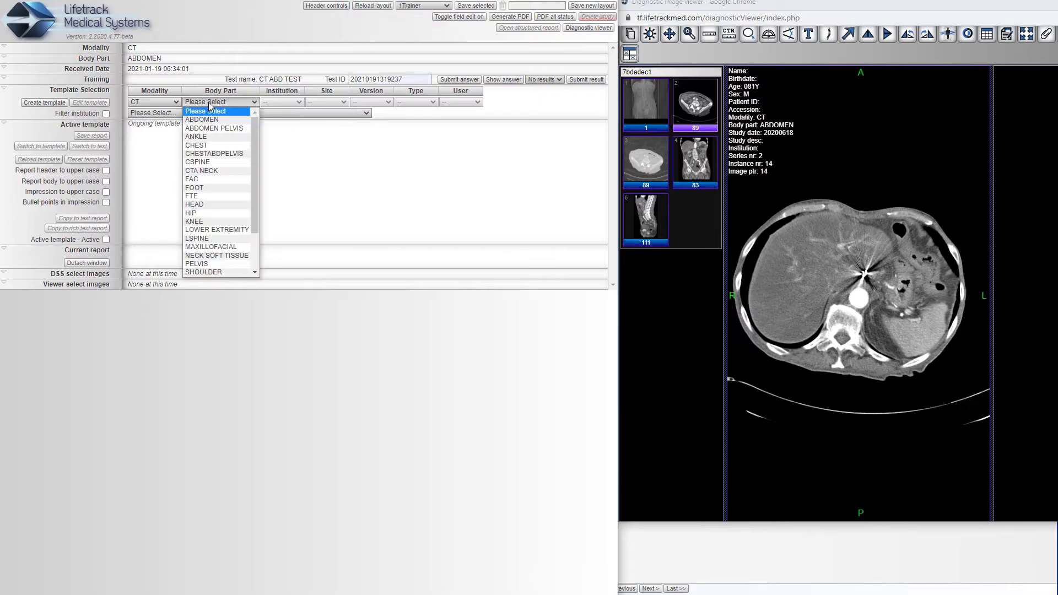
pyautogui.click(213, 128)
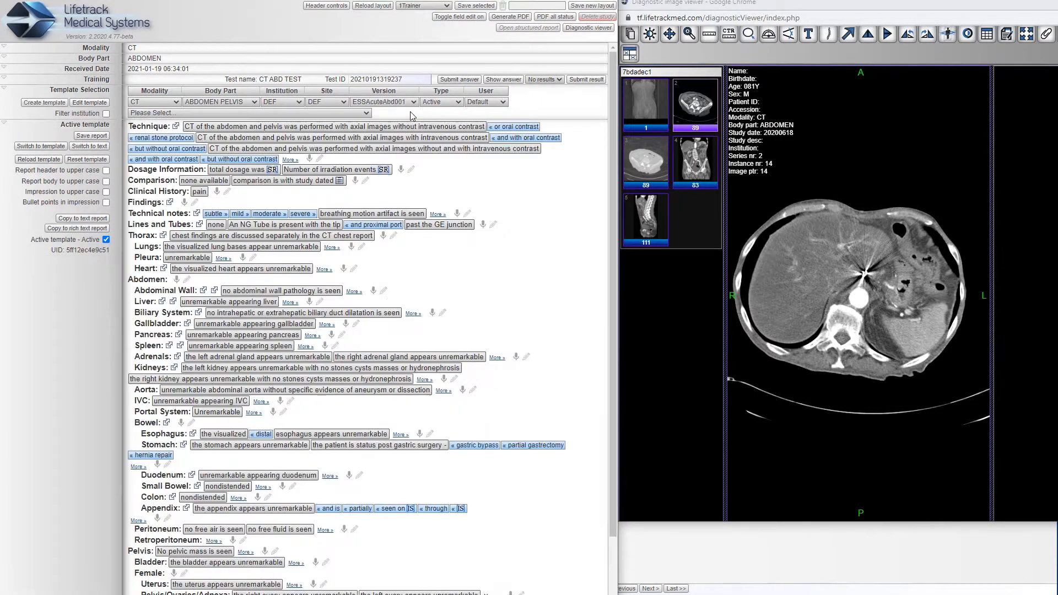
pyautogui.scroll(-3)
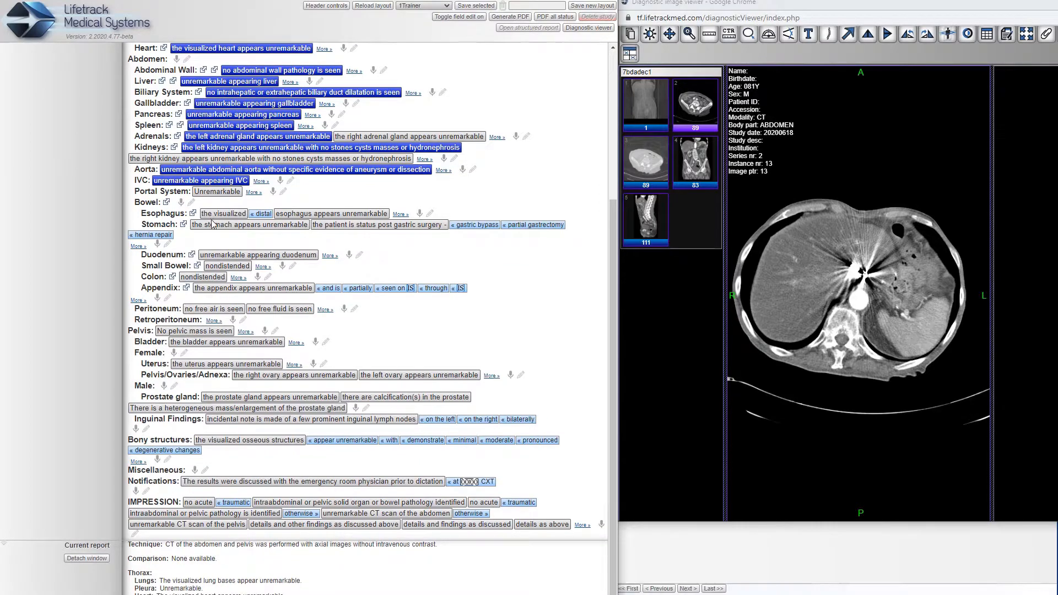
pyautogui.scroll(-3)
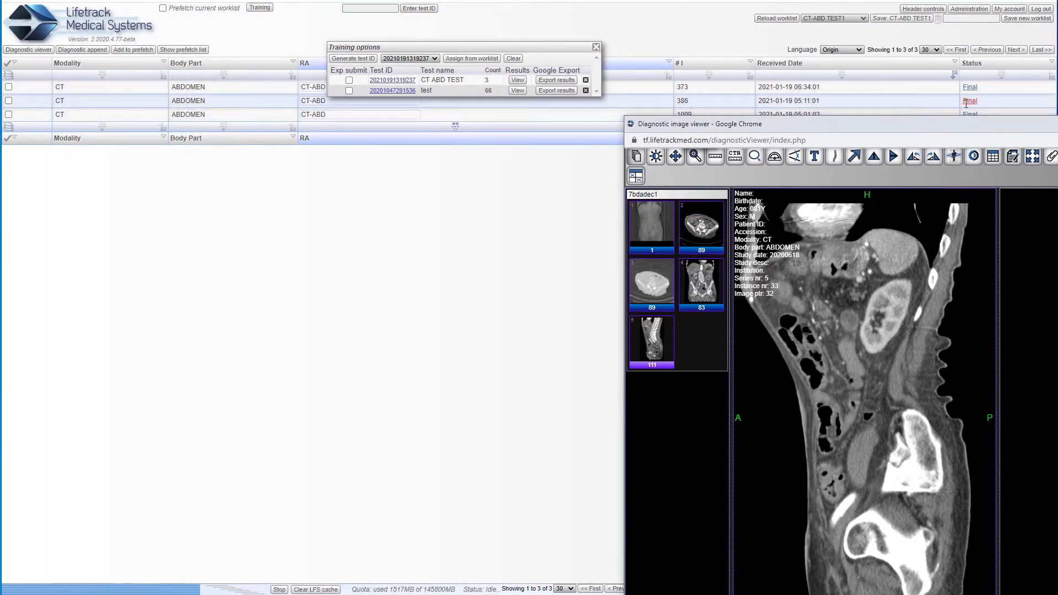
pyautogui.click(516, 80)
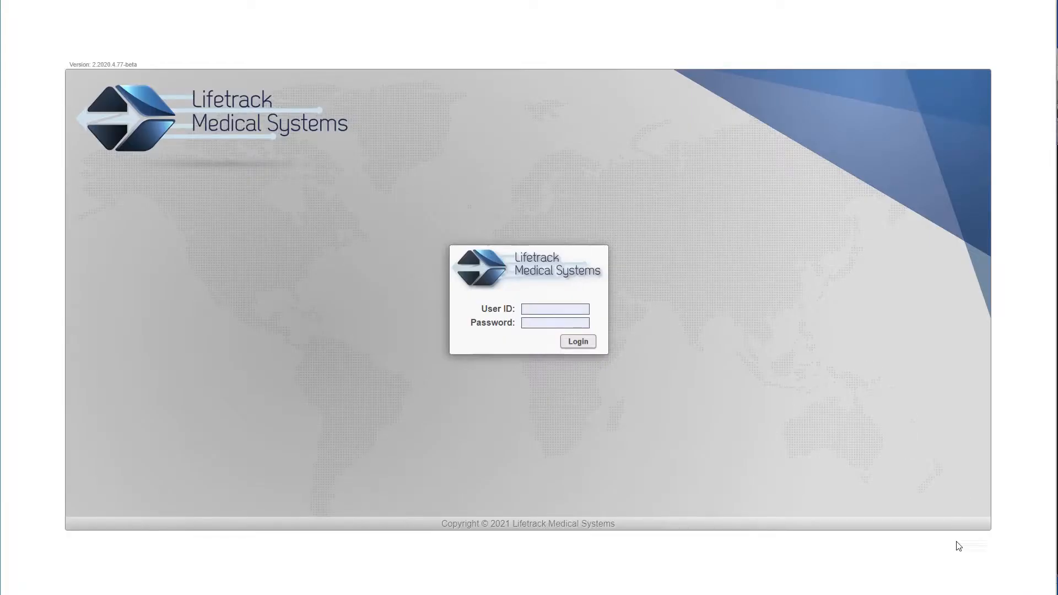
pyautogui.moveTo(393, 184)
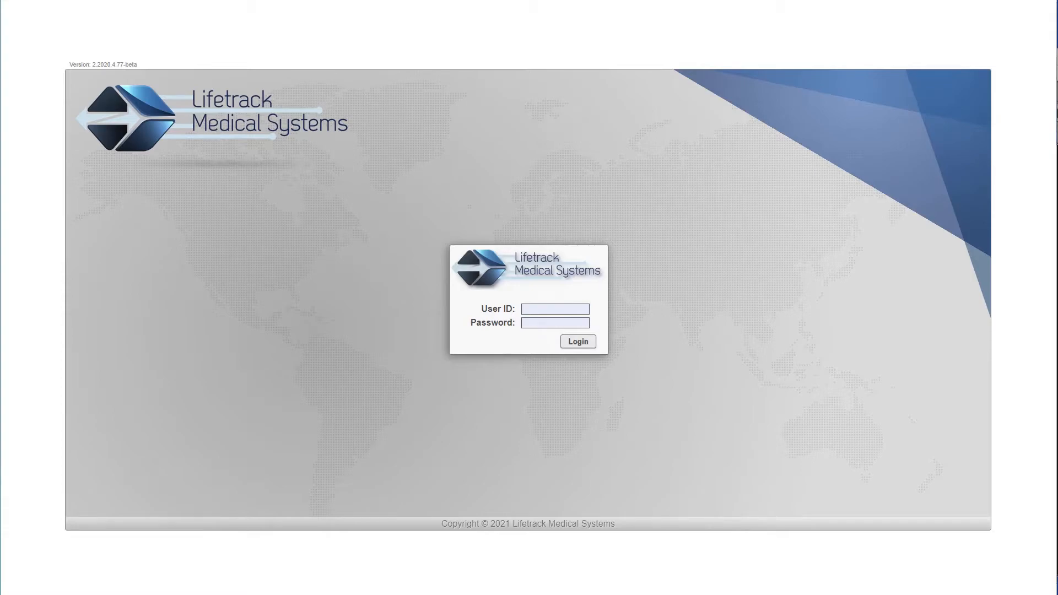
pyautogui.click(554, 309)
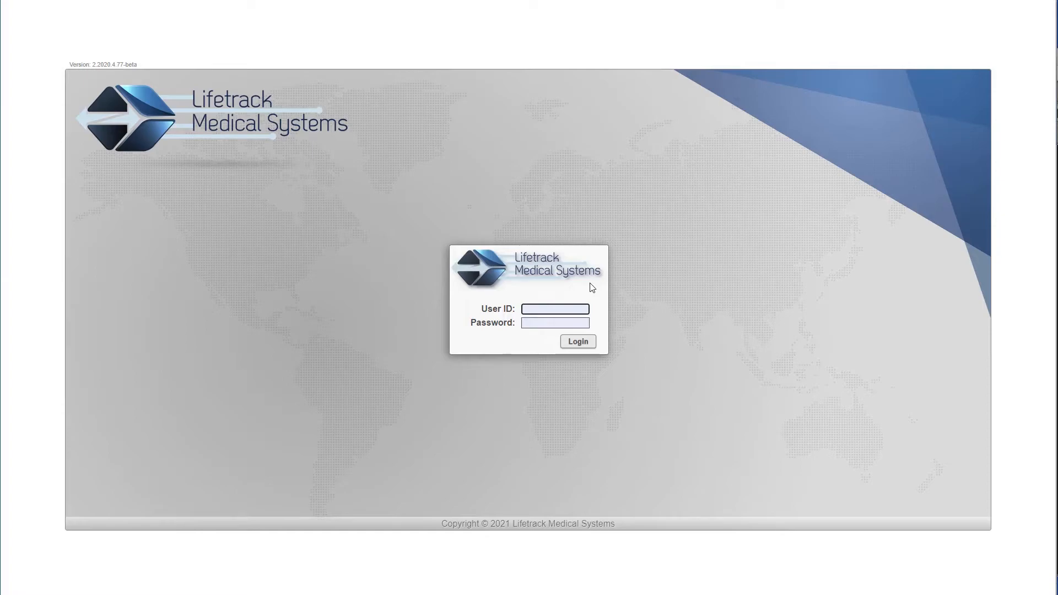
pyautogui.write('Cha-')
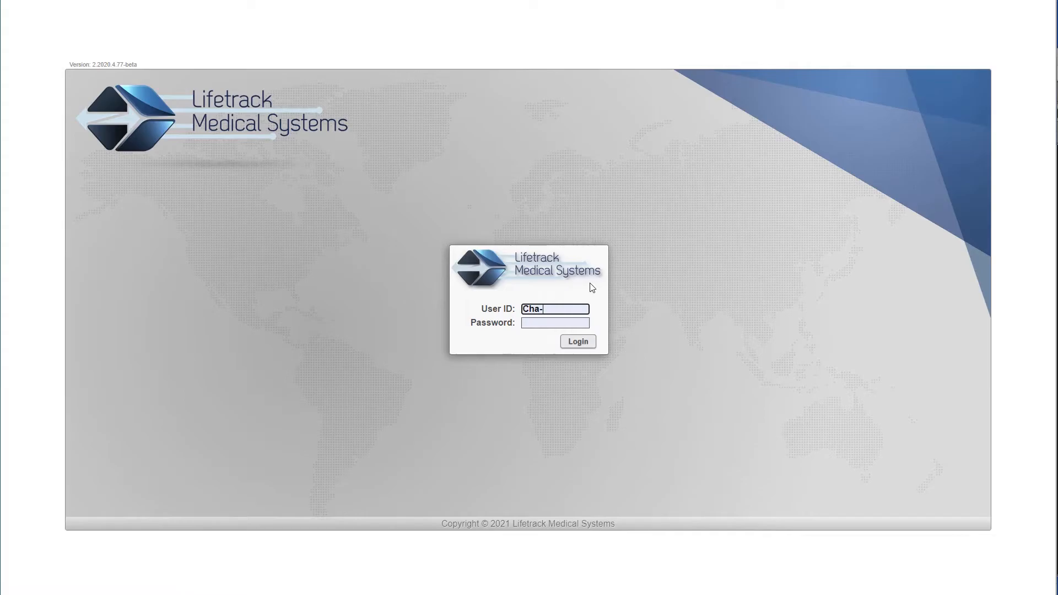
pyautogui.write('student')
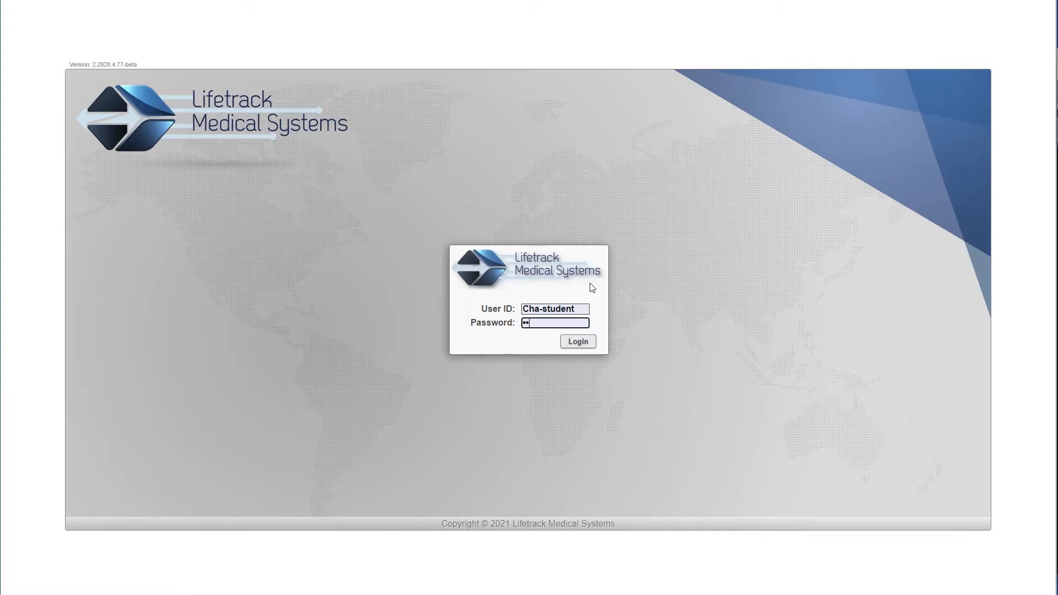
pyautogui.click(576, 340)
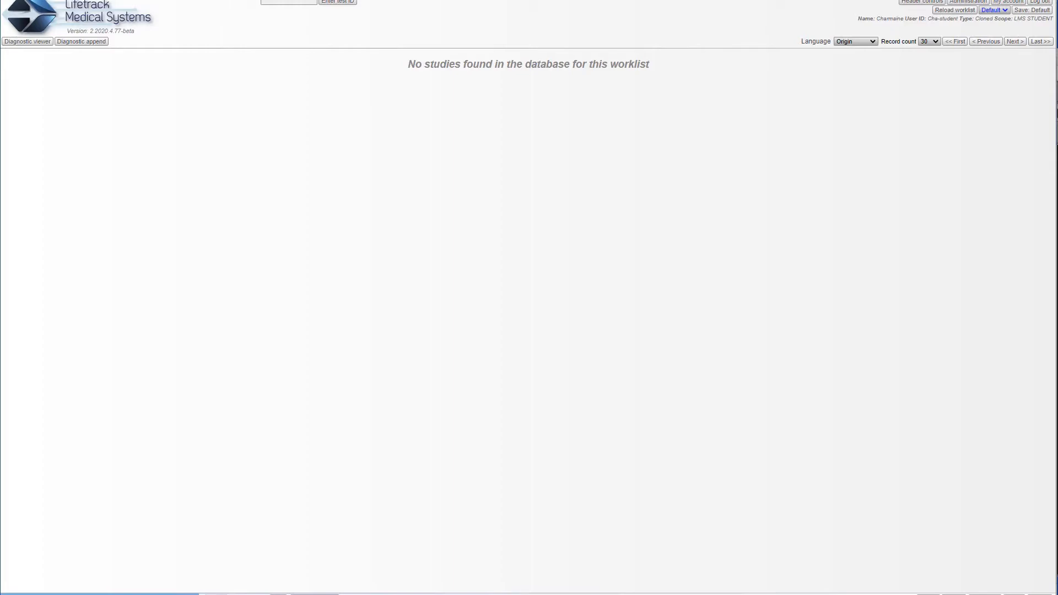
pyautogui.moveTo(340, 26)
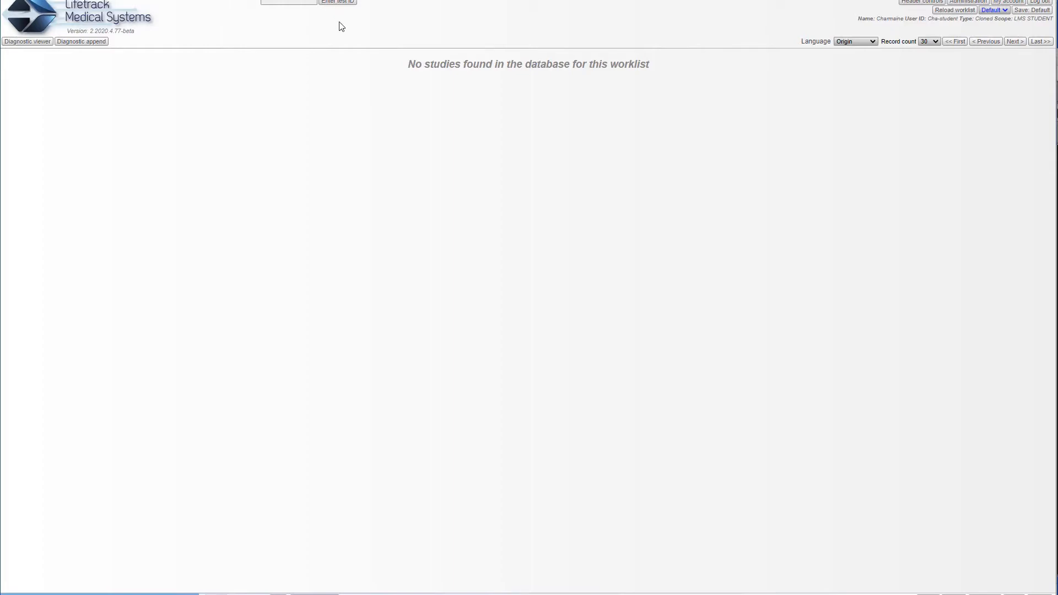
pyautogui.click(287, 1)
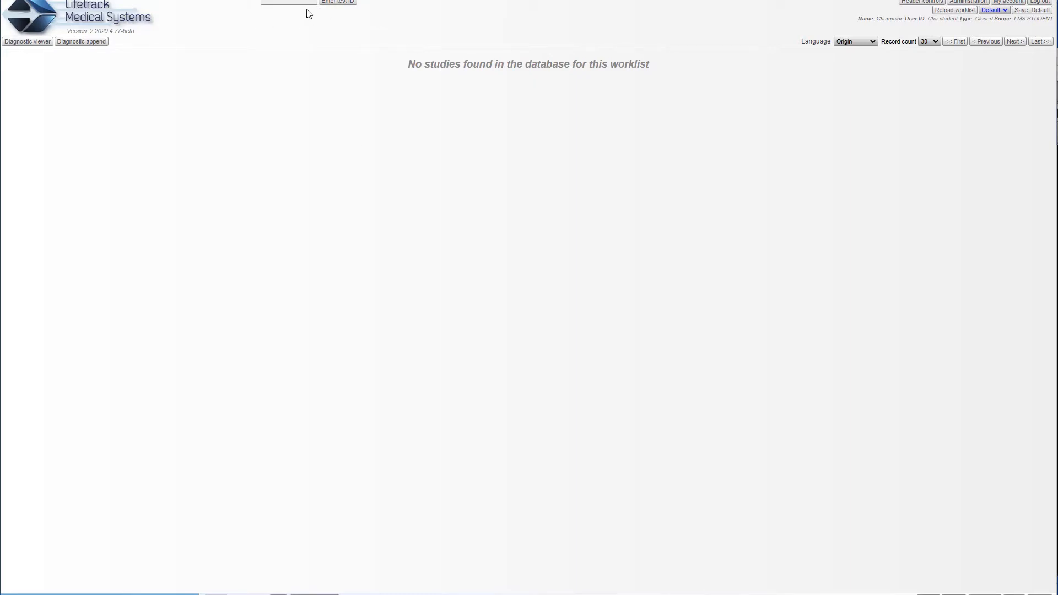
pyautogui.click(287, 1)
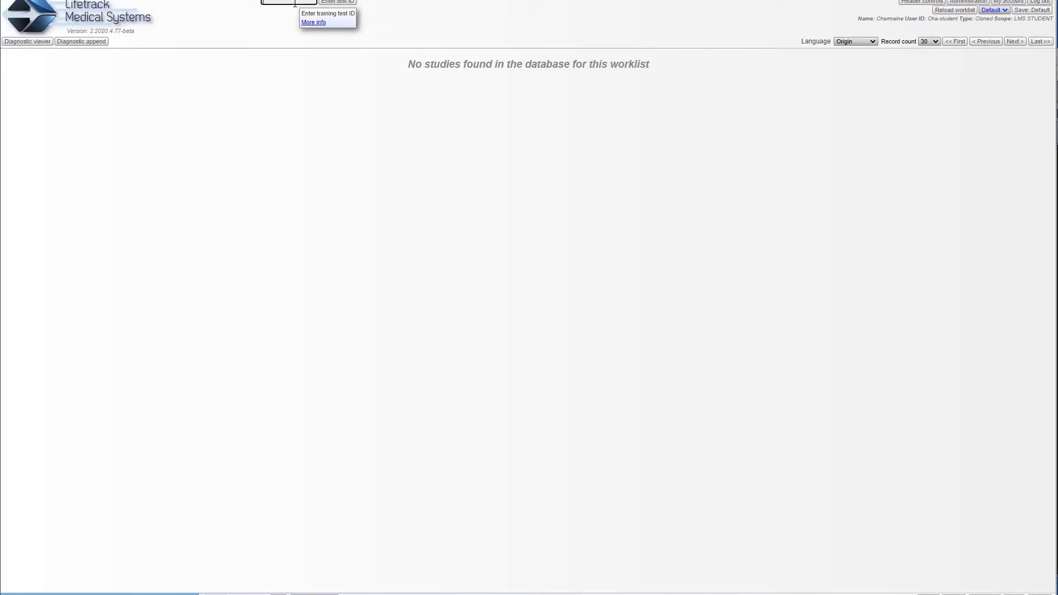
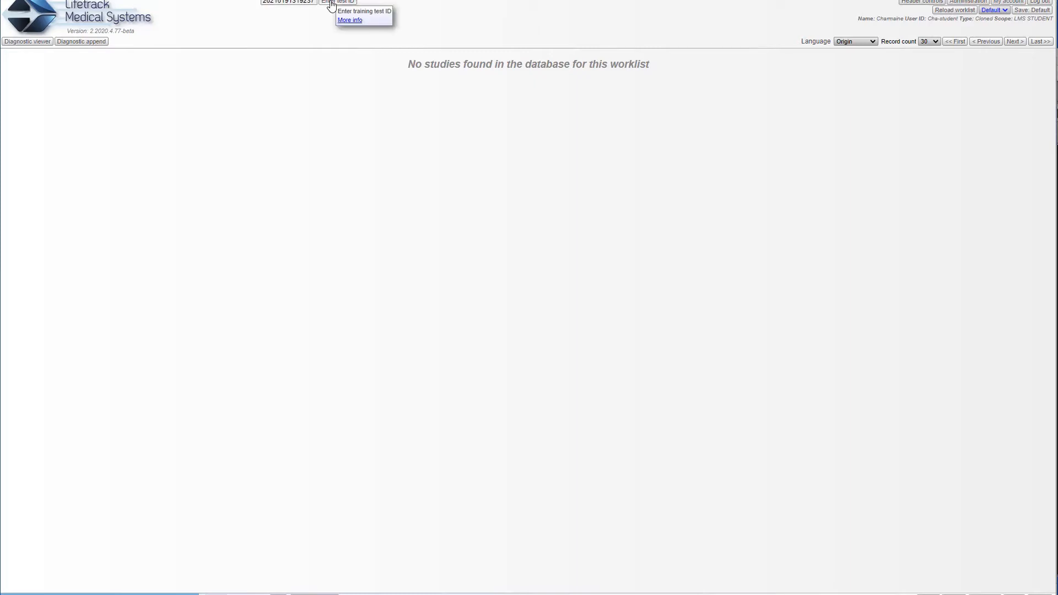
pyautogui.click(953, 9)
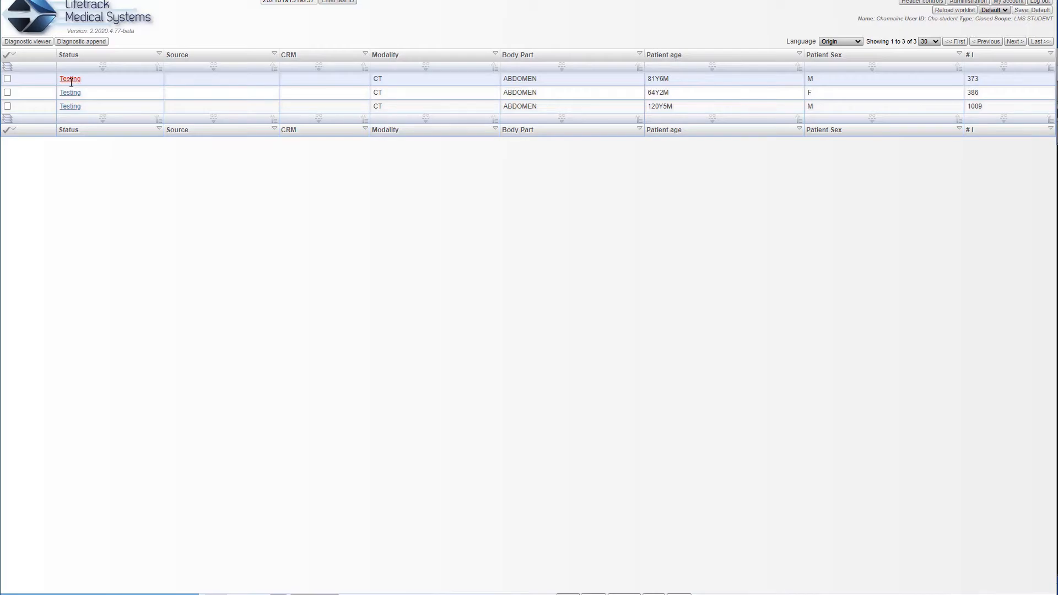
# - Report on the first test study and submit its result so it shows Answered
pyautogui.click(70, 78)
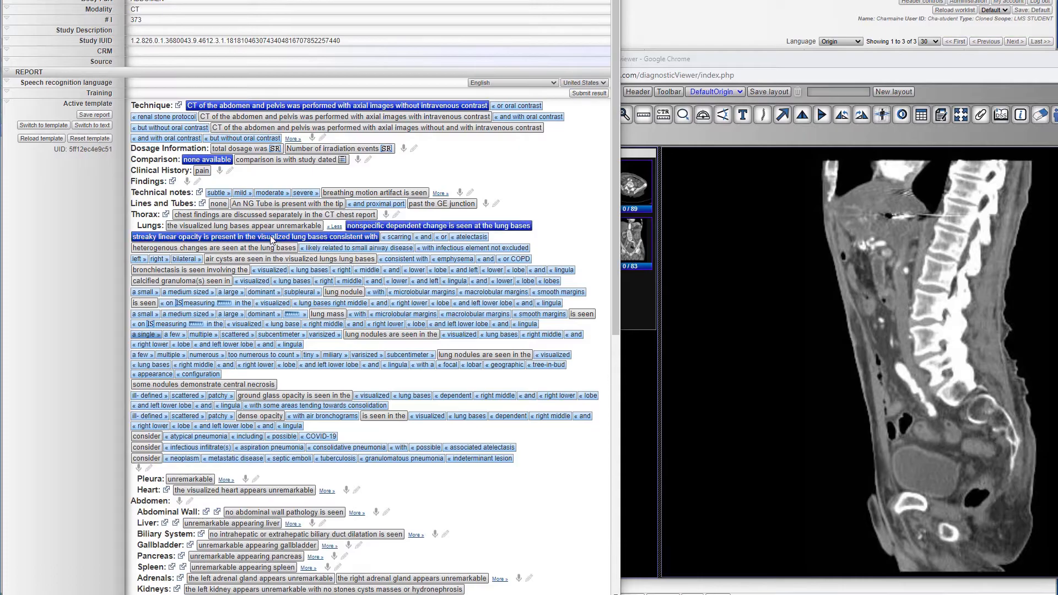
pyautogui.click(587, 93)
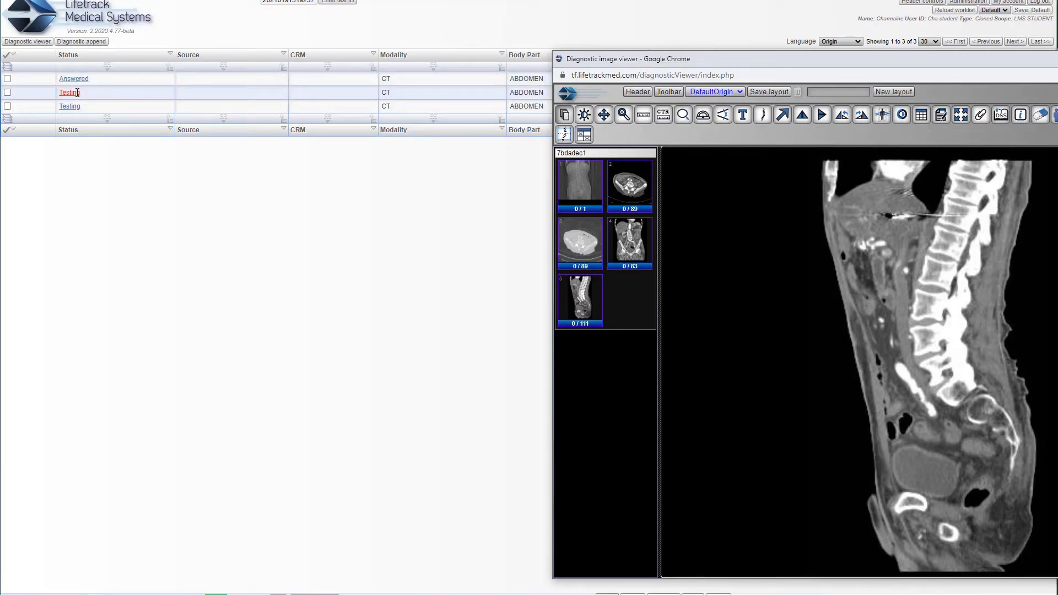
# - Answer the remaining test studies and close the diagnostic viewer window
pyautogui.click(68, 92)
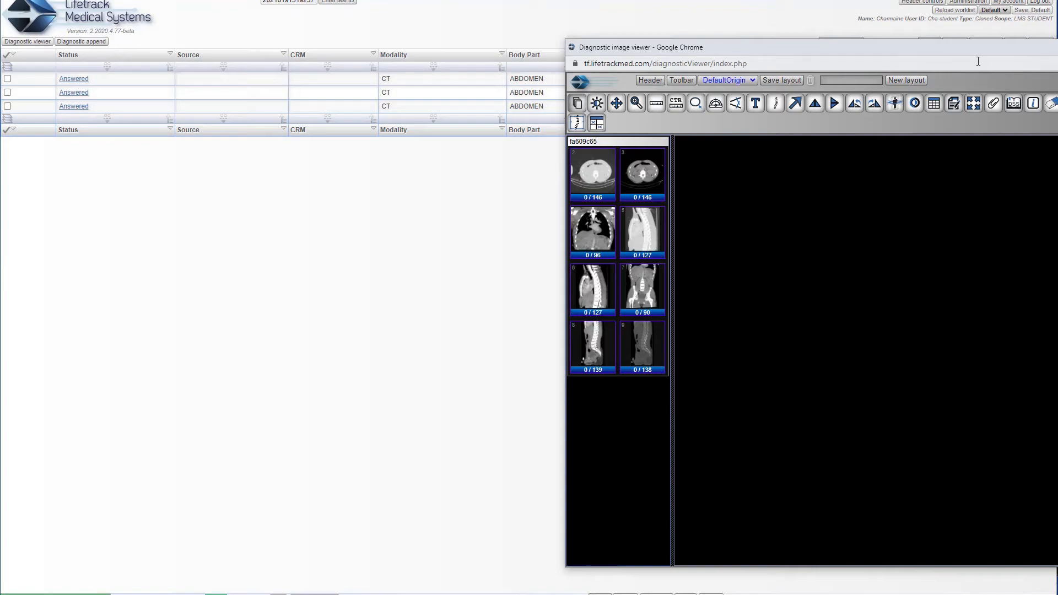
pyautogui.moveTo(946, 60)
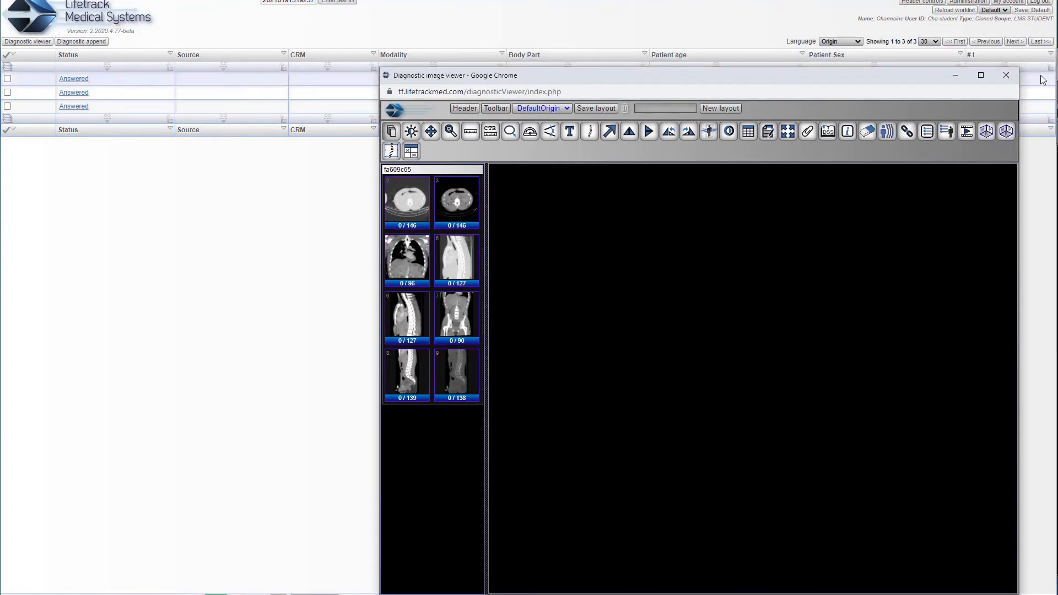
pyautogui.moveTo(1006, 75)
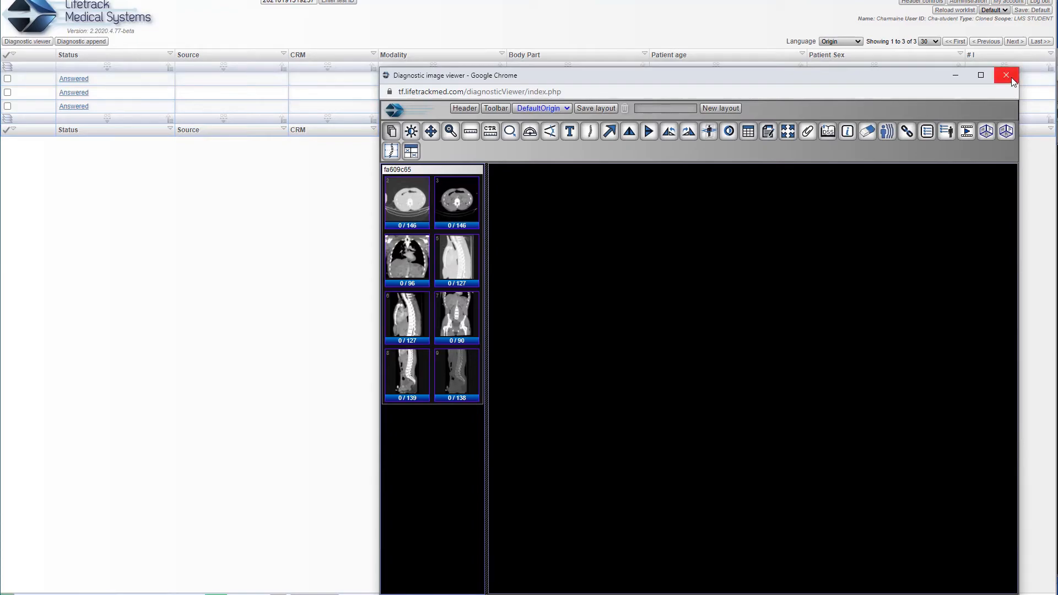
pyautogui.click(1006, 75)
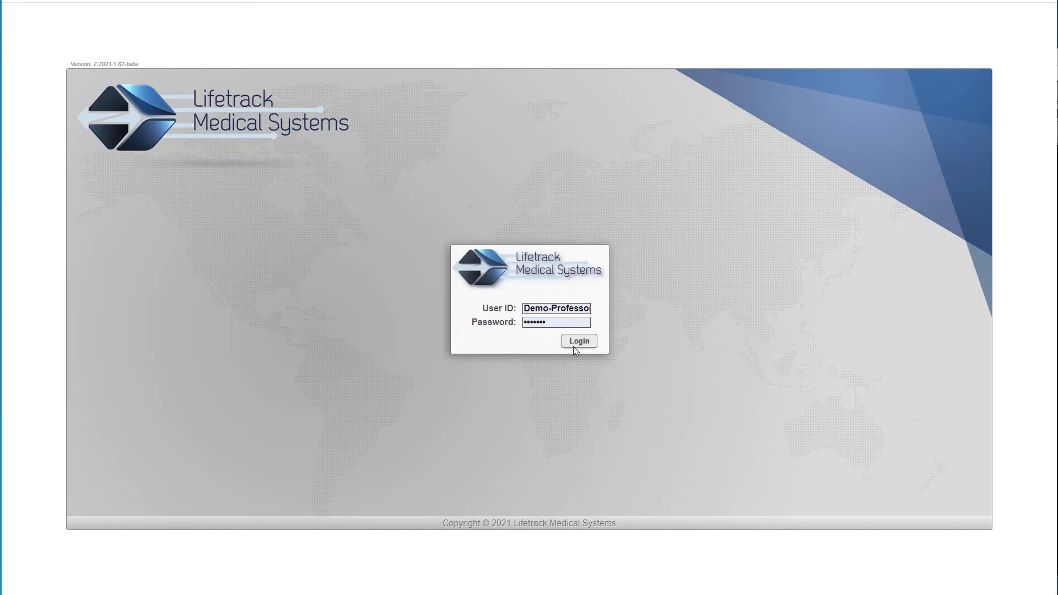
# - Sign in as the professor and view the submitted results for CT ABD TEST
pyautogui.click(577, 340)
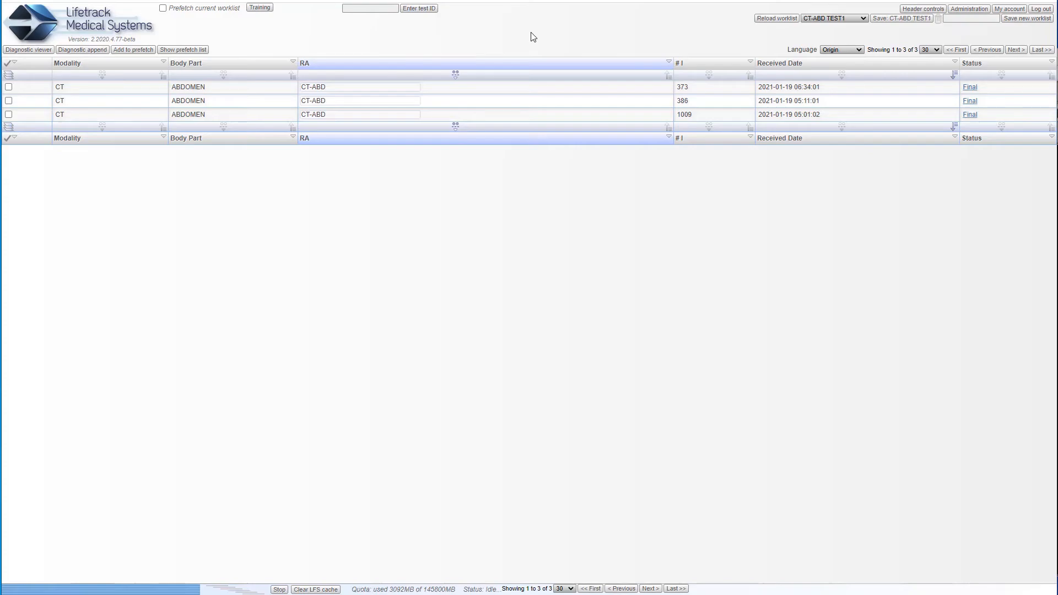
pyautogui.click(260, 7)
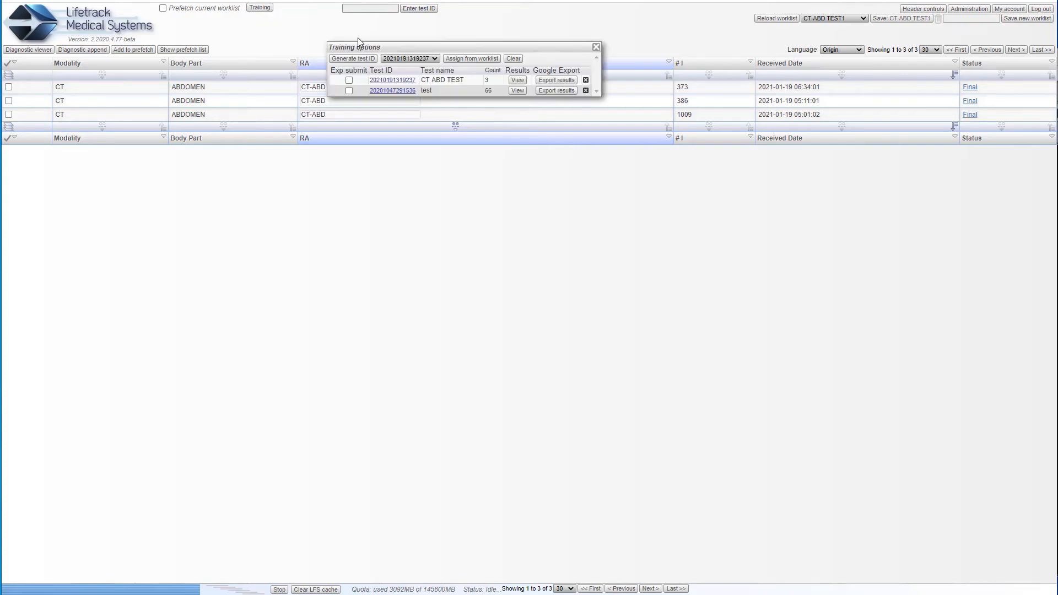
pyautogui.click(517, 79)
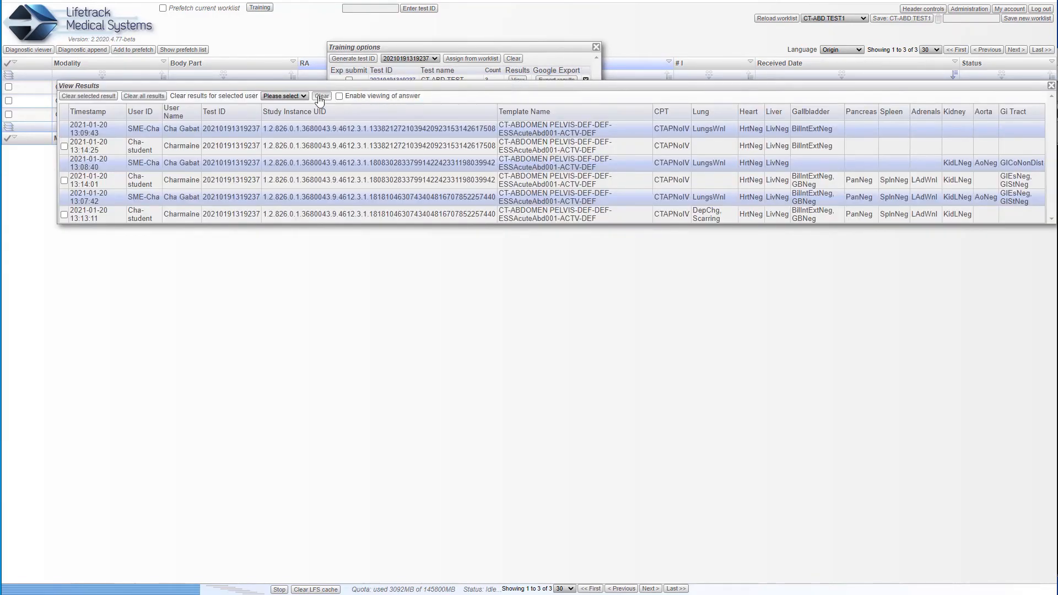
pyautogui.moveTo(339, 96)
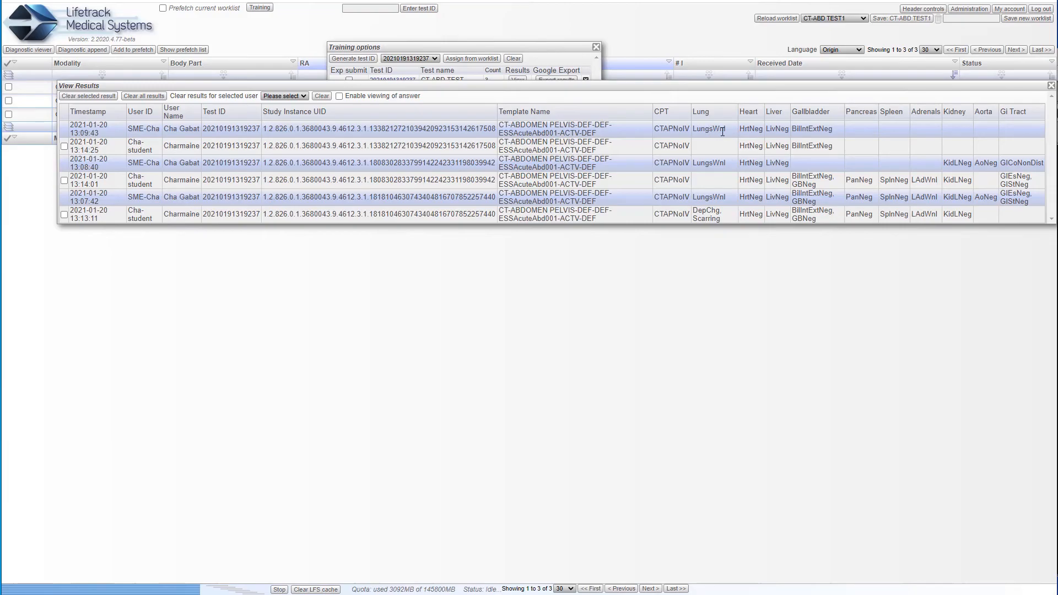
pyautogui.moveTo(719, 153)
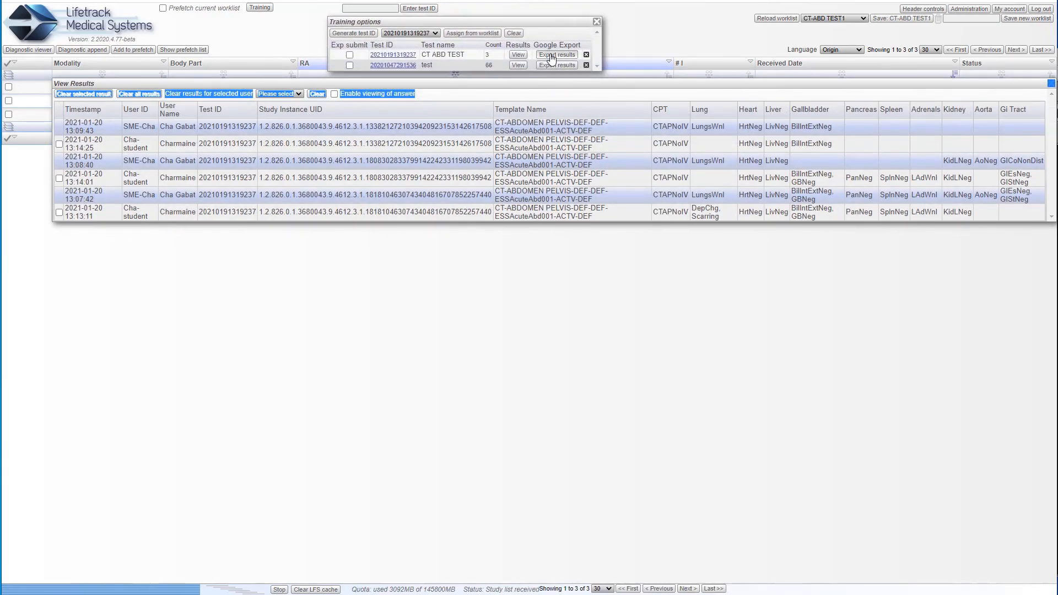
pyautogui.click(555, 55)
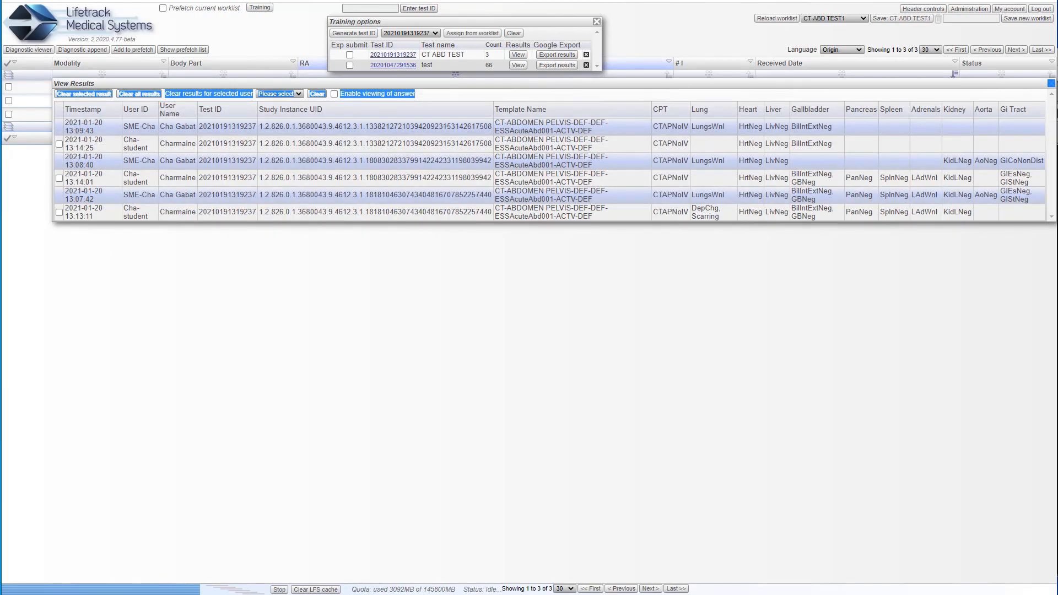